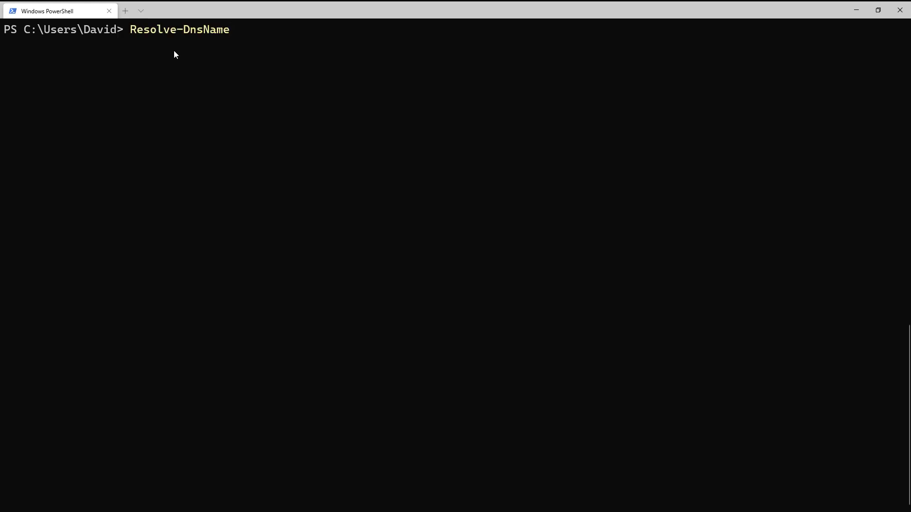
# - Run Resolve-DnsName -Name osint.ninja to list its A and AAAA addresses
pyautogui.write('" -"')
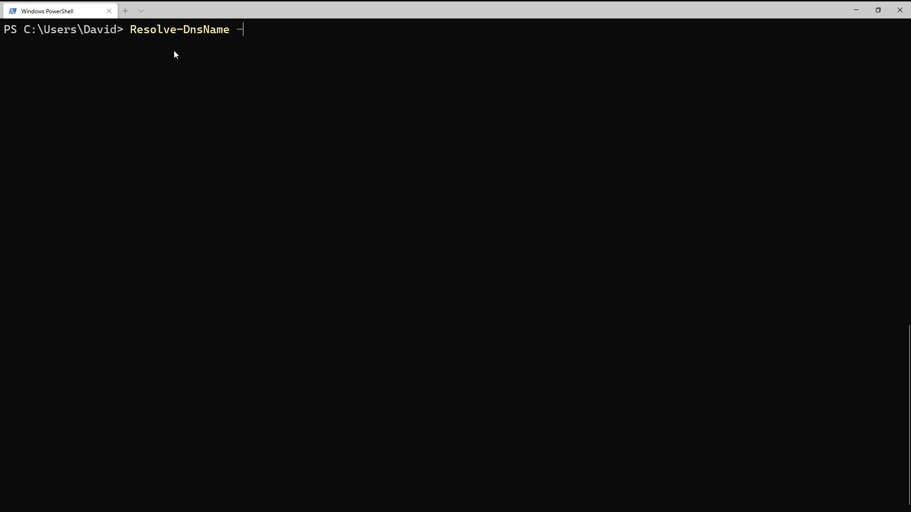
pyautogui.write('-Name')
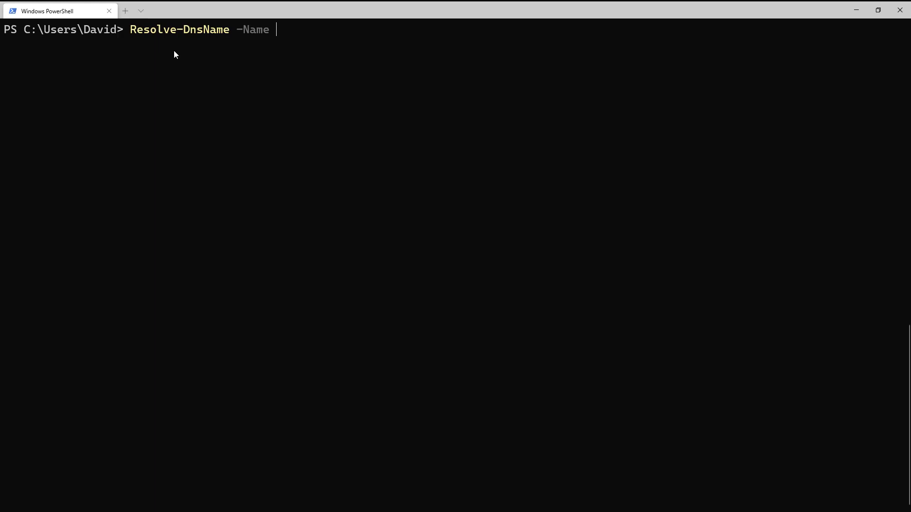
pyautogui.write('osint.nin')
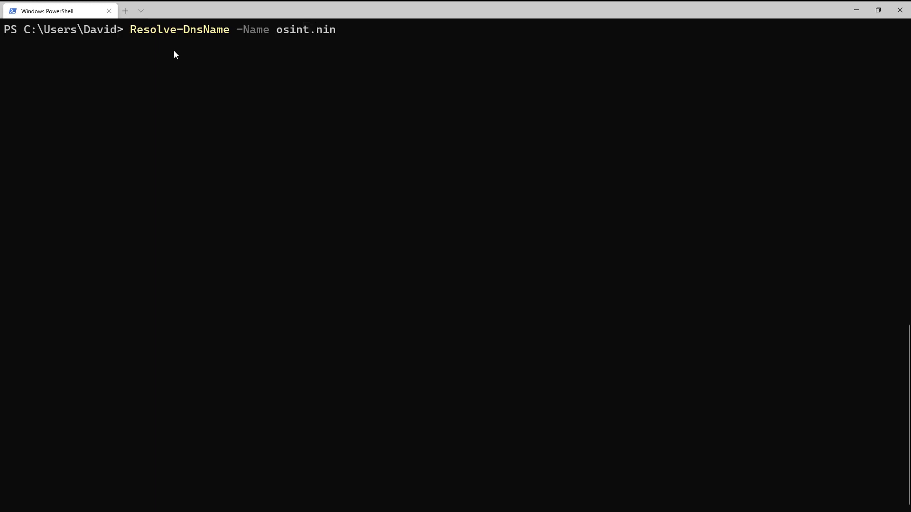
pyautogui.write('ja')
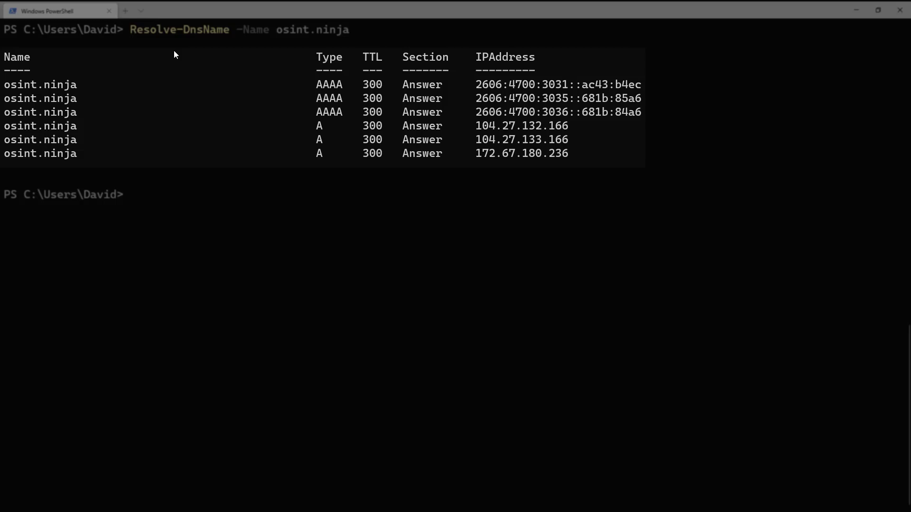
# - Run Resolve-DnsName -Name osint.ninja -Type NS to get its Cloudflare name servers
pyautogui.write('Resolve-DnsName -Name osint.ninja -')
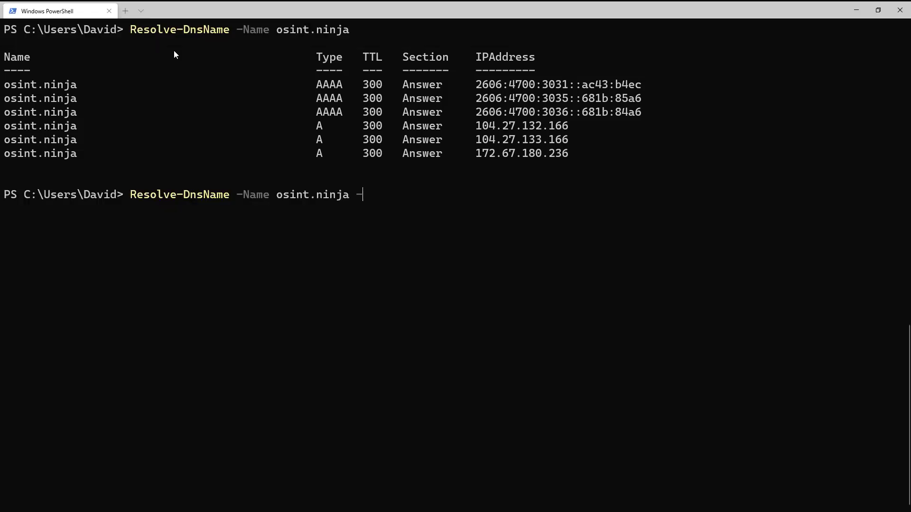
pyautogui.write('Type')
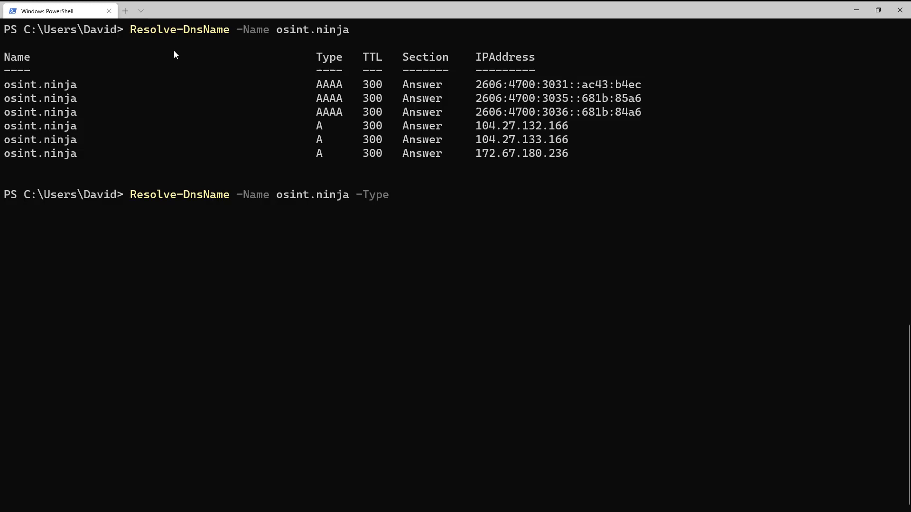
pyautogui.write('NS')
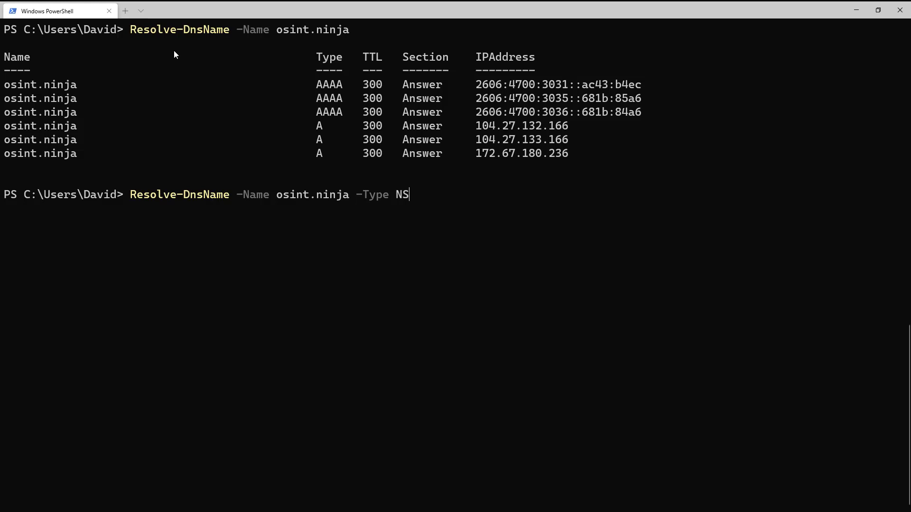
pyautogui.press('Return')
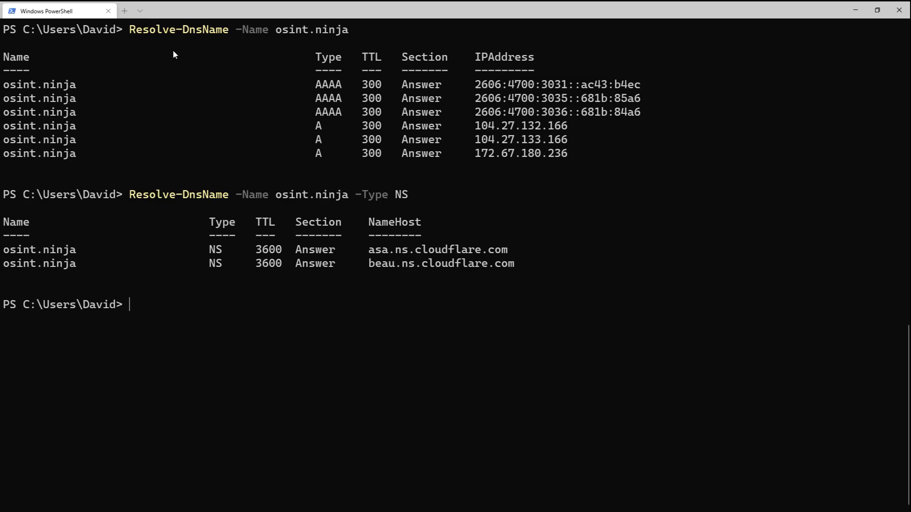
# - Rerun the osint.ninja NS lookup with -Server 9.9.9.9
pyautogui.write('Resolve-DnsName -Name osint.ninja -Type NS')
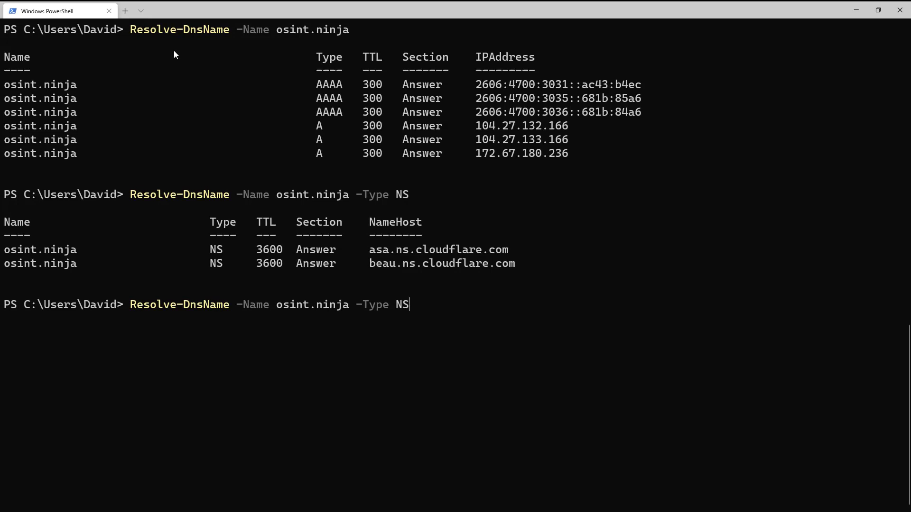
pyautogui.write('-Server')
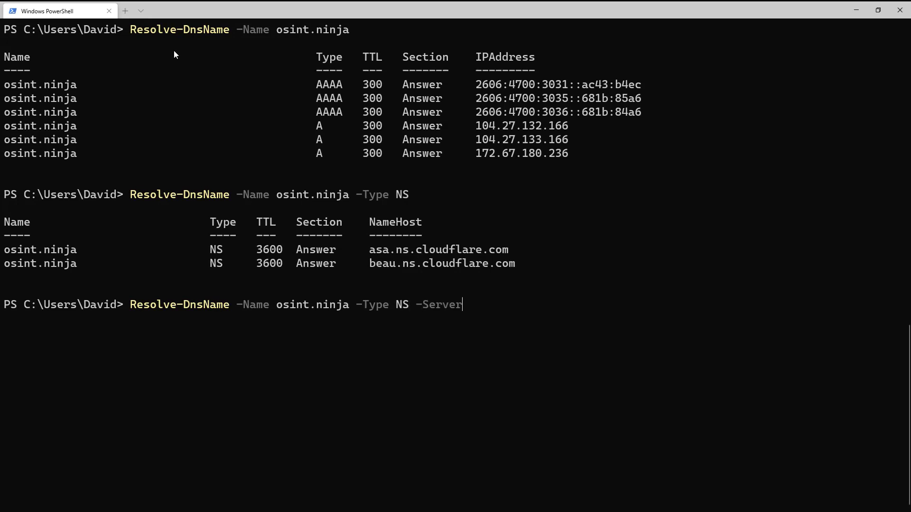
pyautogui.write('9.9')
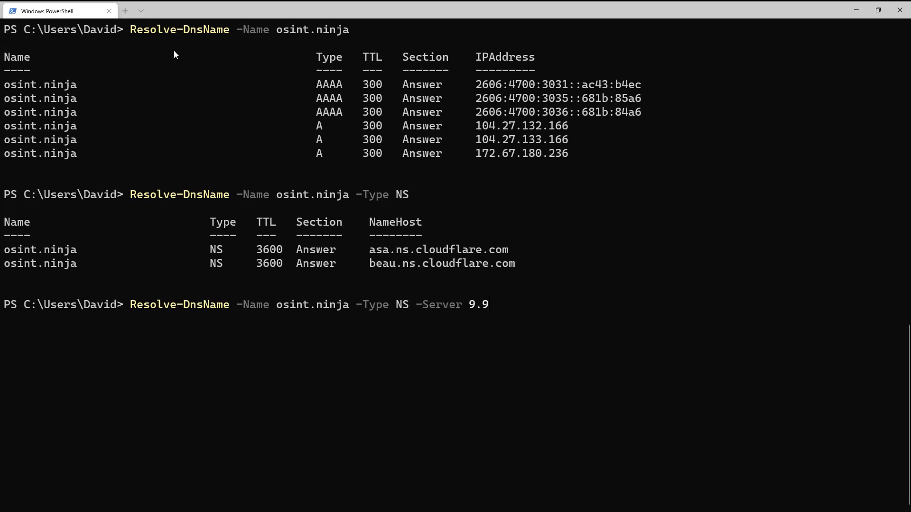
pyautogui.write('.9.9')
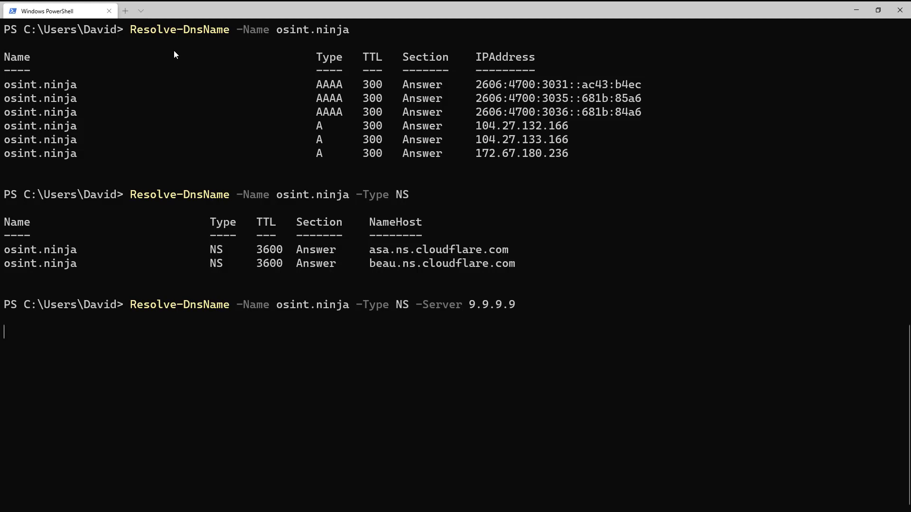
pyautogui.press('Return')
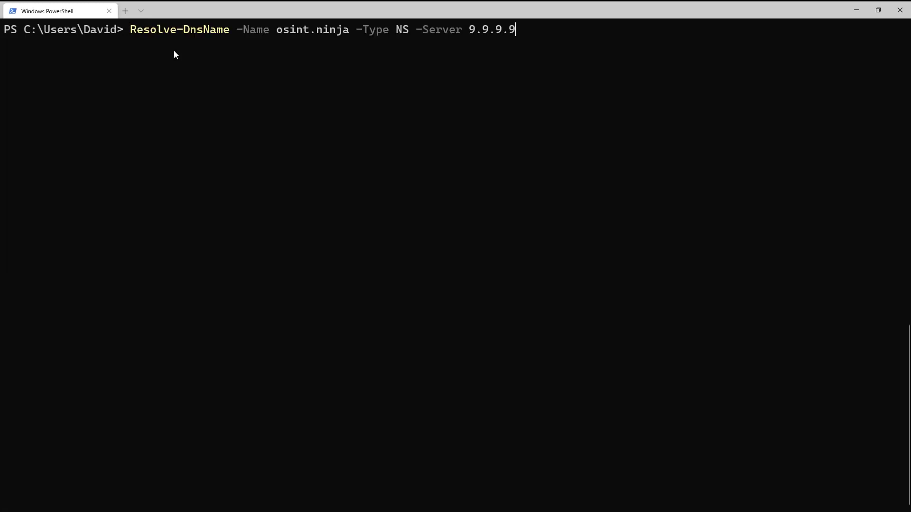
# - Rerun the 9.9.9.9 NS lookup with -NoRecursion, getting a refused error
pyautogui.write('-NoRe')
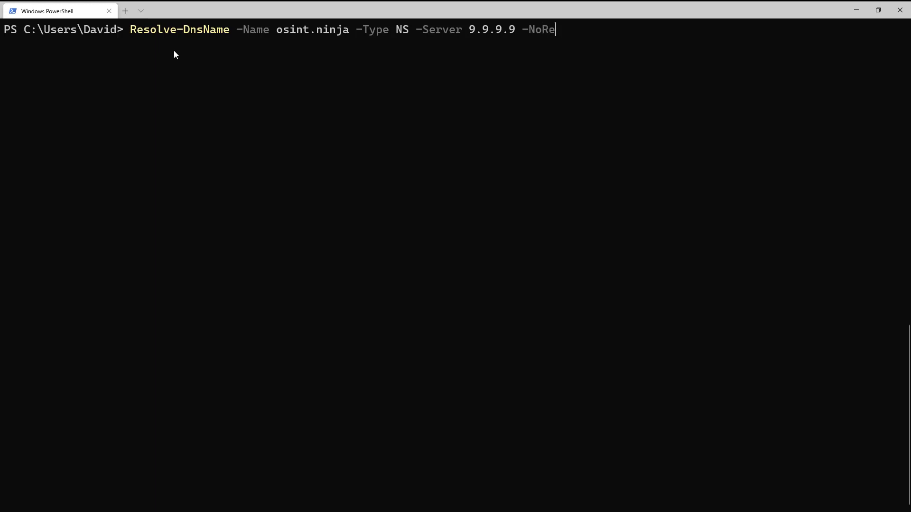
pyautogui.write('cursion')
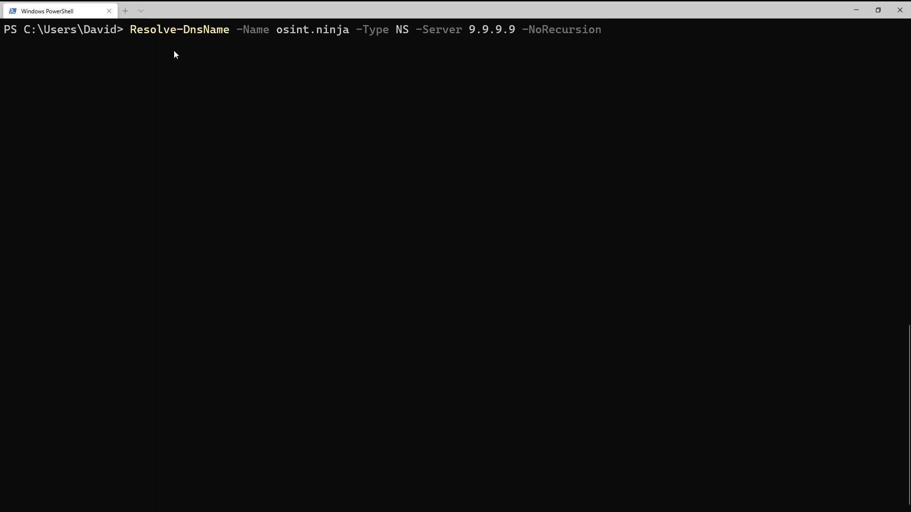
pyautogui.press('Return')
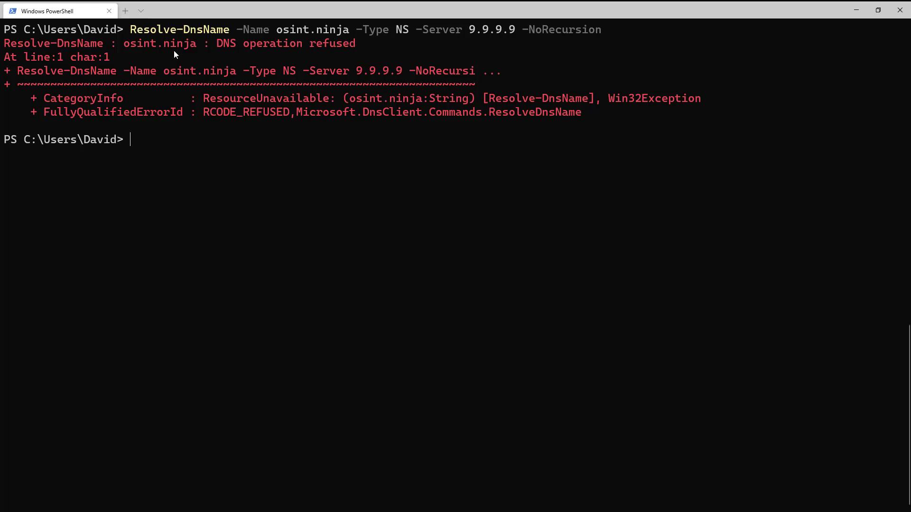
pyautogui.moveTo(519, 31)
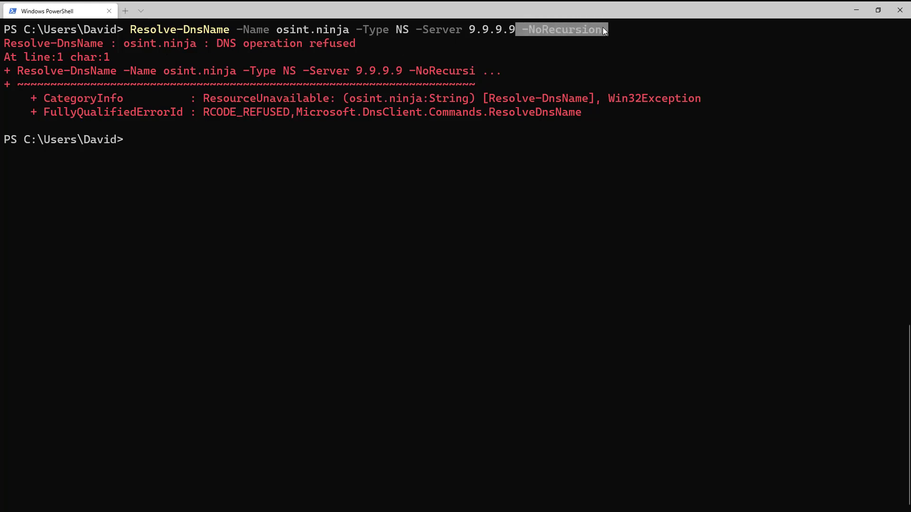
pyautogui.moveTo(501, 134)
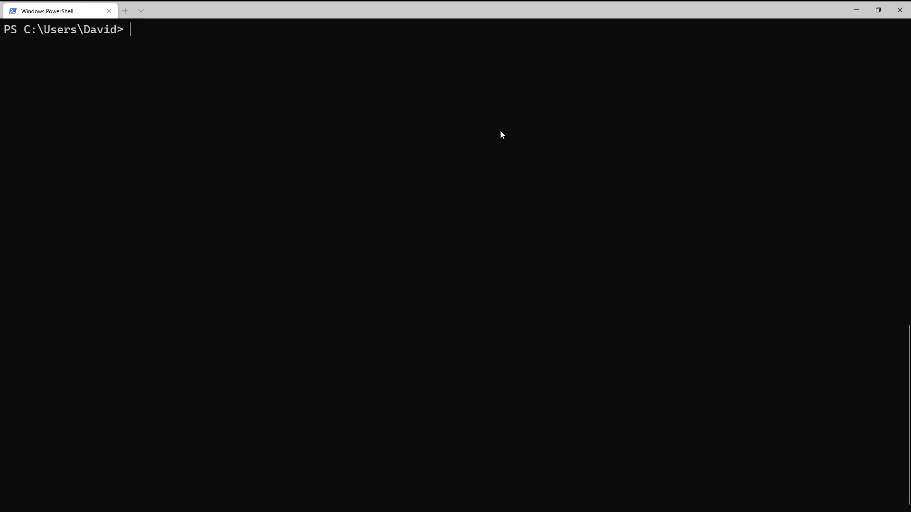
pyautogui.moveTo(165, 29)
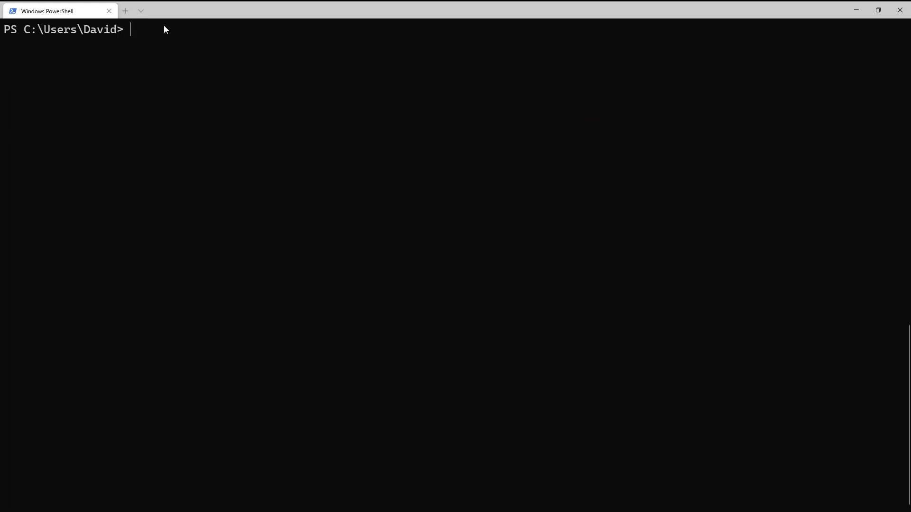
# - Start a new tab with the Legacy (WSL) Linux shell profile
pyautogui.click(140, 10)
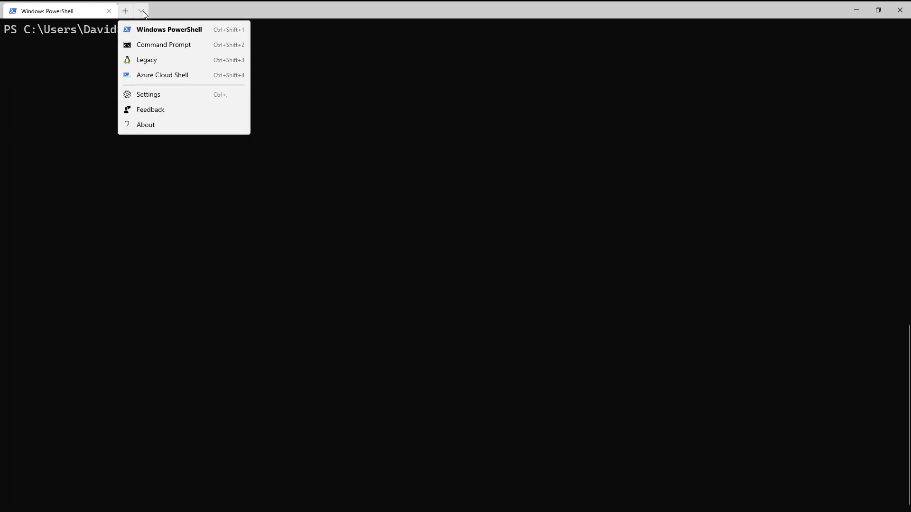
pyautogui.moveTo(146, 61)
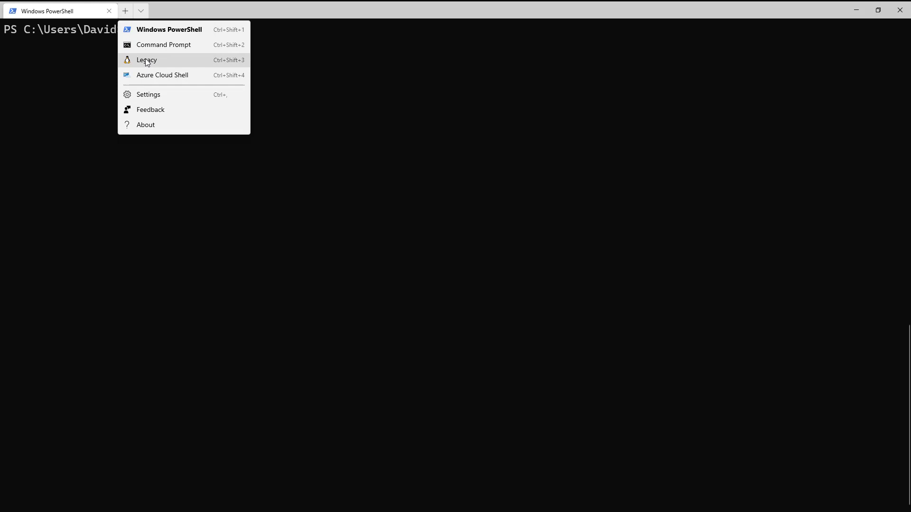
pyautogui.click(146, 60)
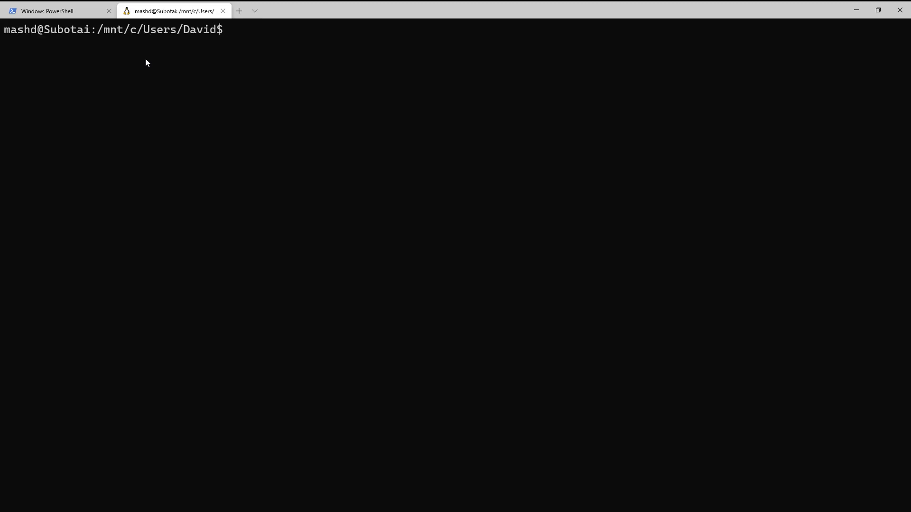
# - Run dig @9.9.9.9 osint.ninja for a basic lookup in the Linux shell
pyautogui.write('di')
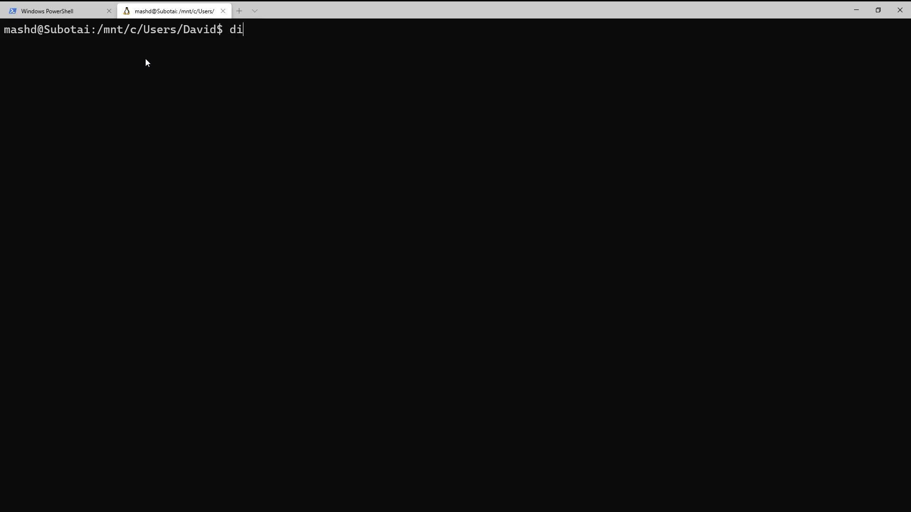
pyautogui.write('g')
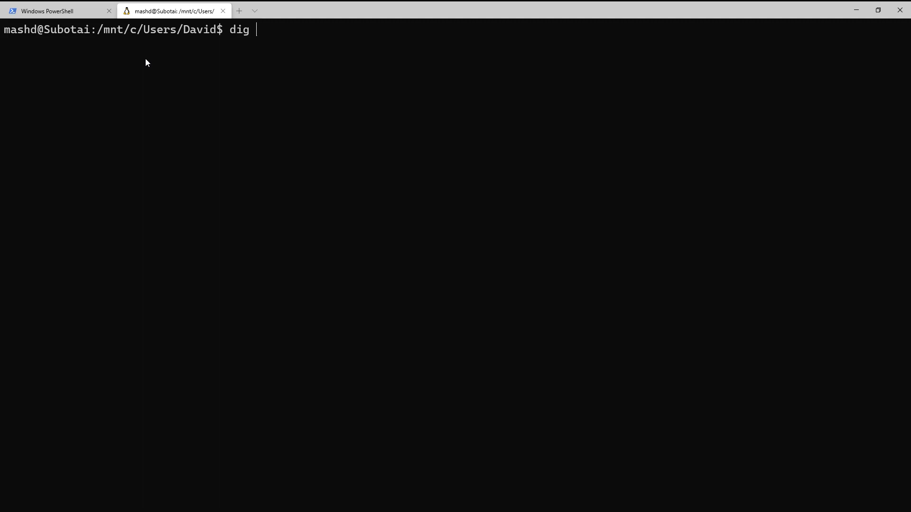
pyautogui.write('@')
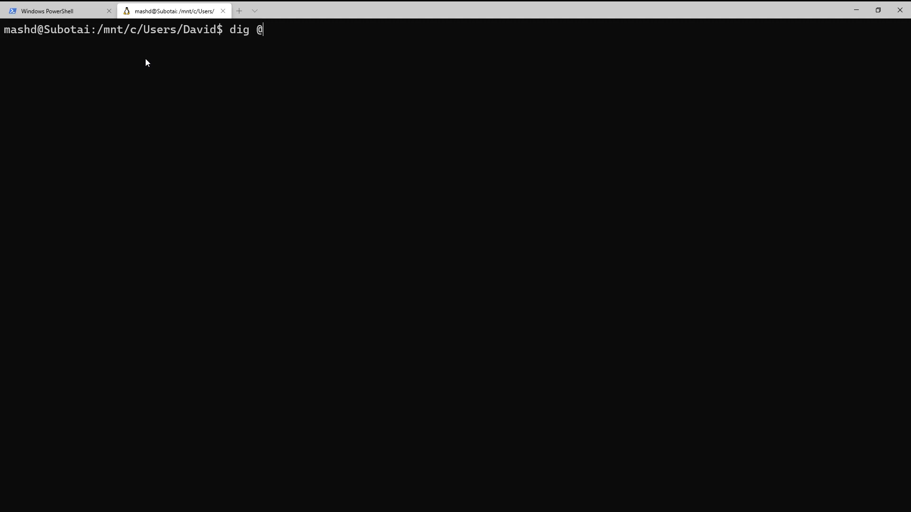
pyautogui.write('9.9.9.9')
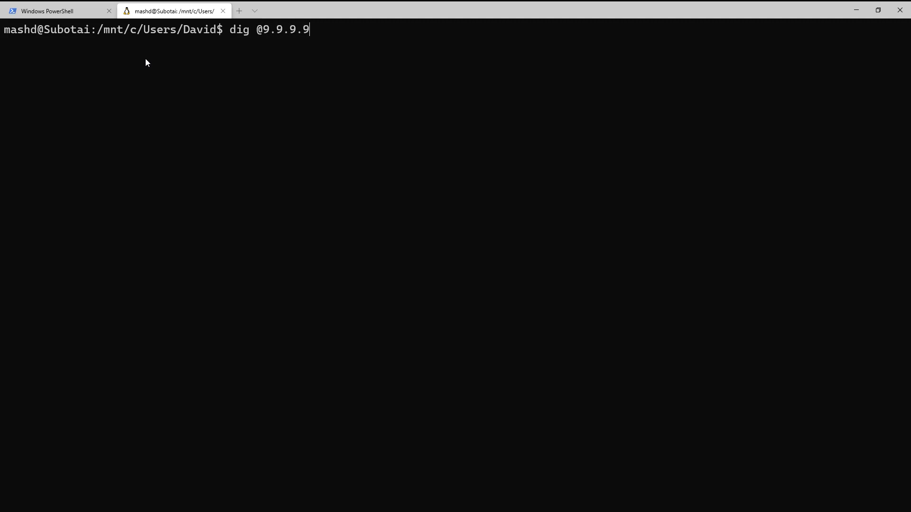
pyautogui.write('osint.')
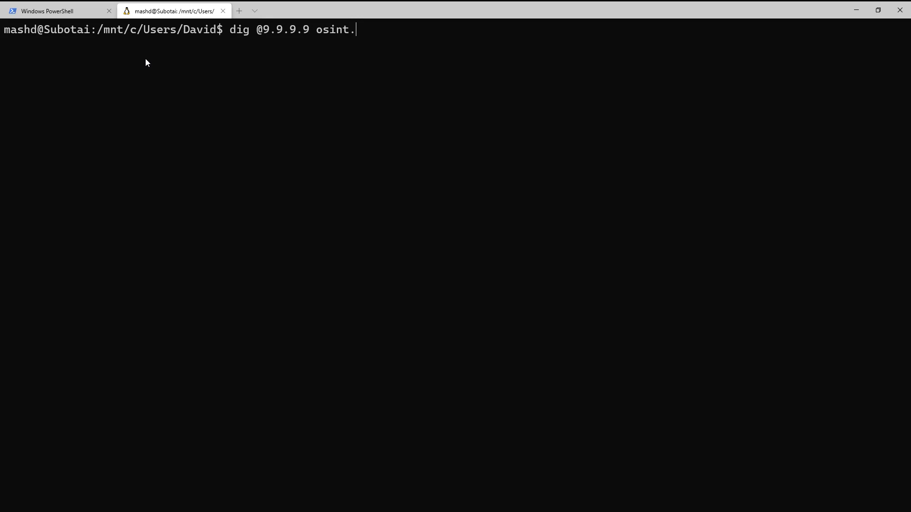
pyautogui.write('ninja')
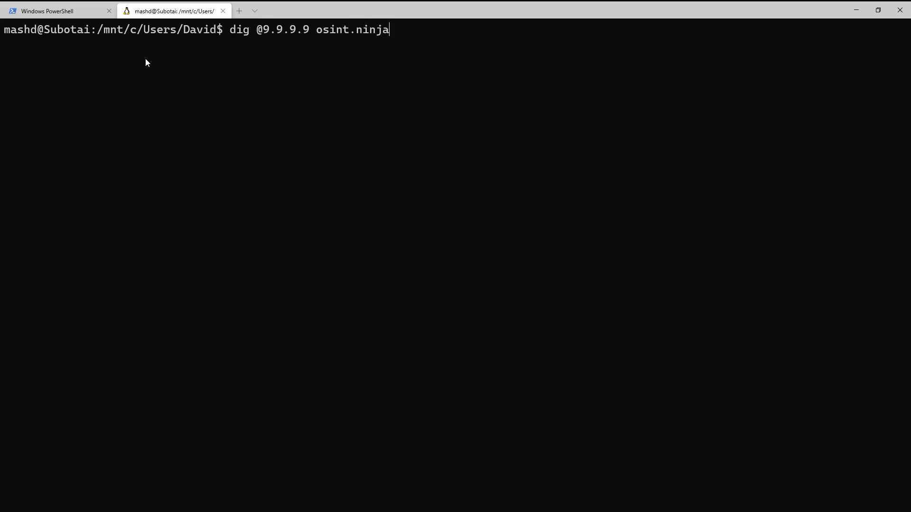
pyautogui.press('Return')
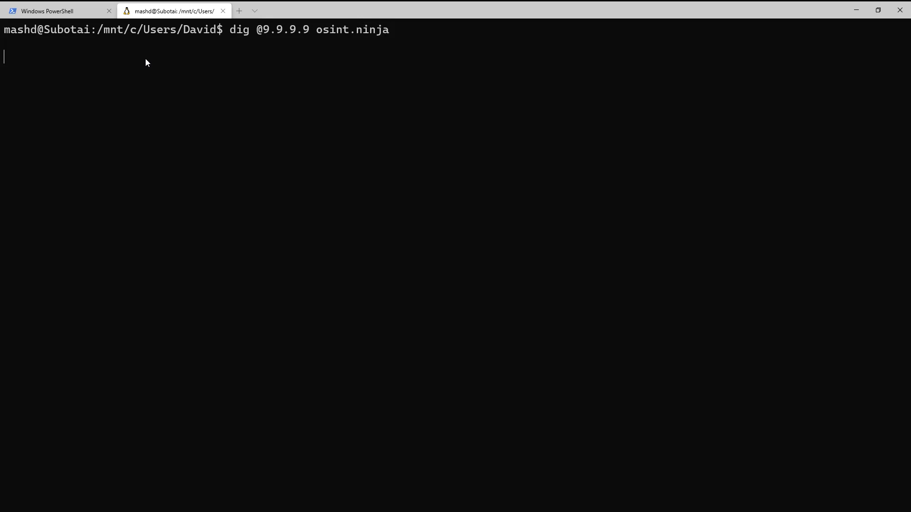
pyautogui.press('Return')
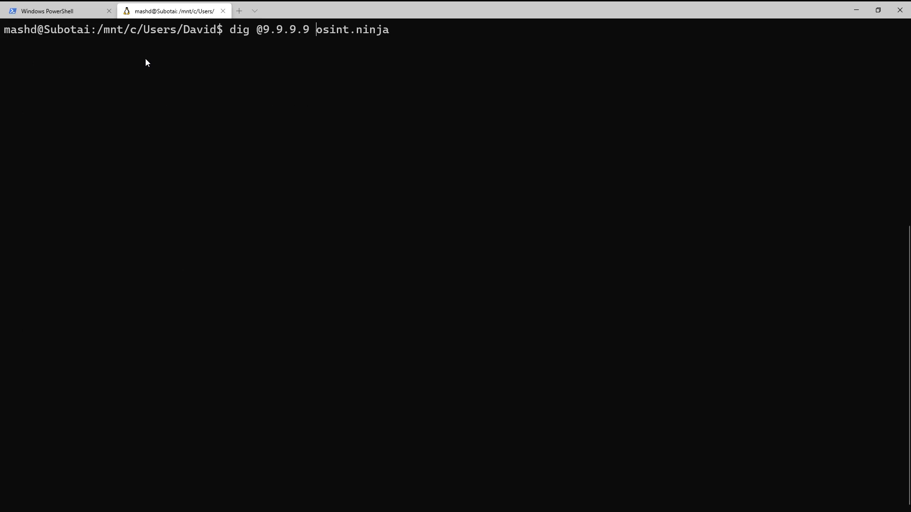
# - Run dig @9.9.9.9 -t NS osint.ninja to get its name server records
pyautogui.write('-t NS')
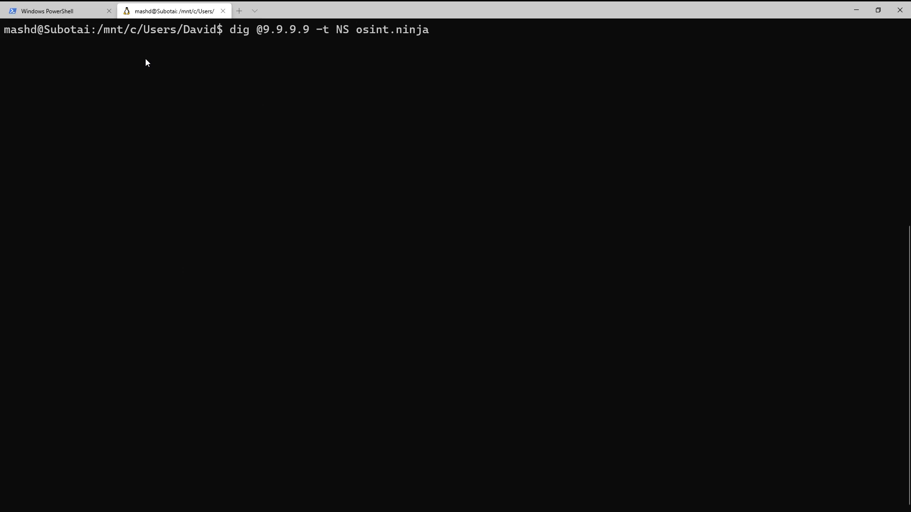
pyautogui.press('Return')
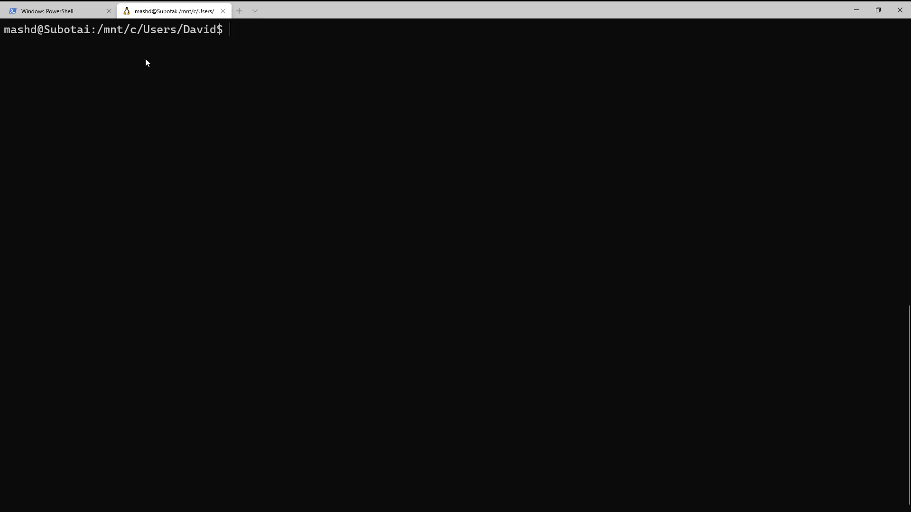
# - Run dig @9.9.9.9 -t NS osint.ninja +trace and review the delegation from root to Cloudflare
pyautogui.write('dig @9.9.9.9 -t NS osint.ninja')
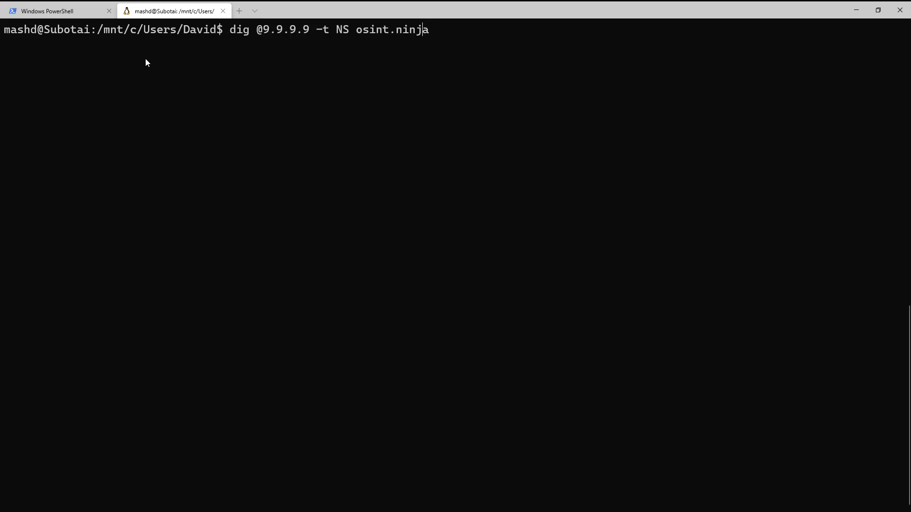
pyautogui.write('+trace')
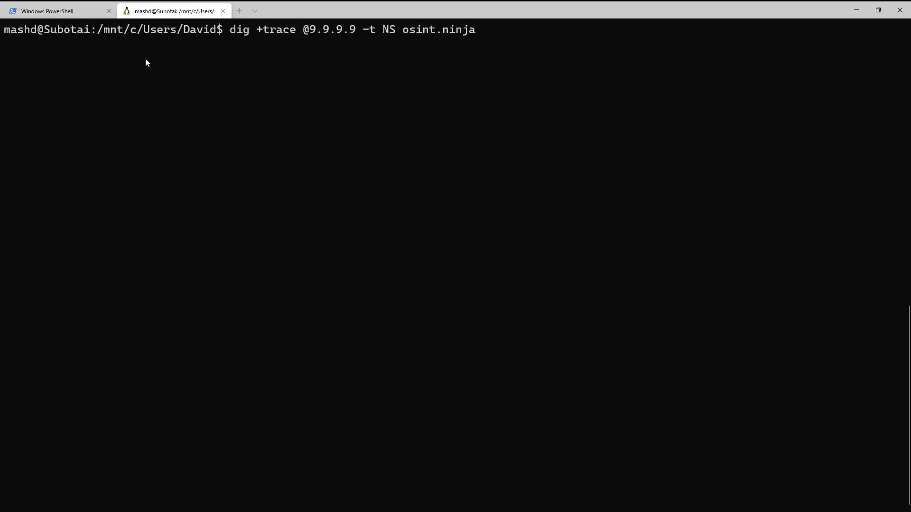
pyautogui.press('Return')
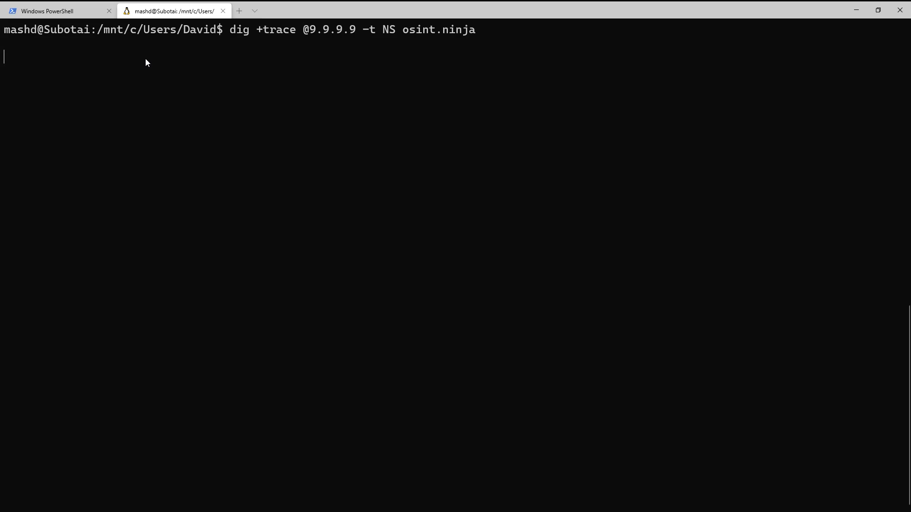
pyautogui.press('Return')
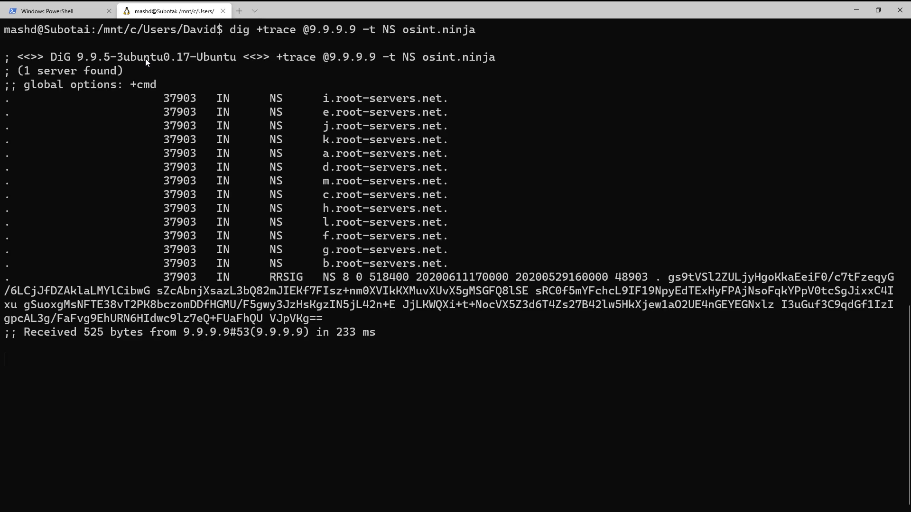
pyautogui.scroll(-3)
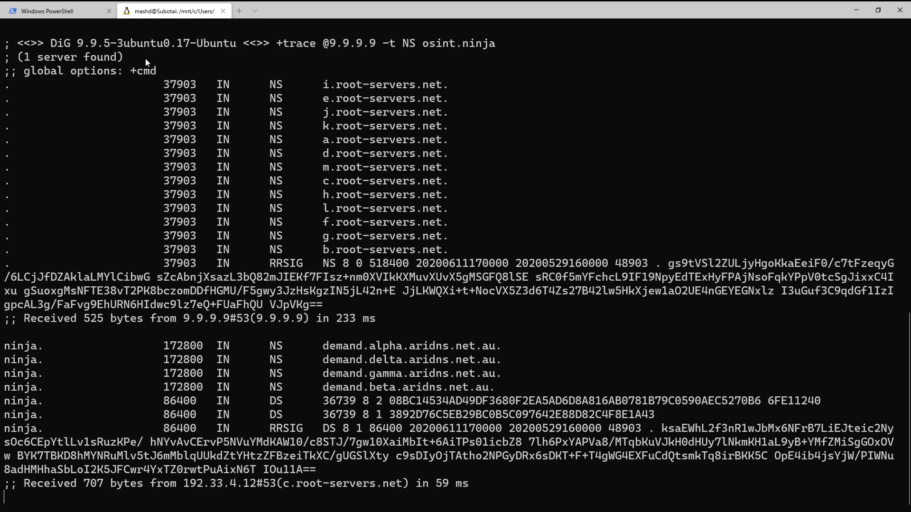
pyautogui.scroll(-3)
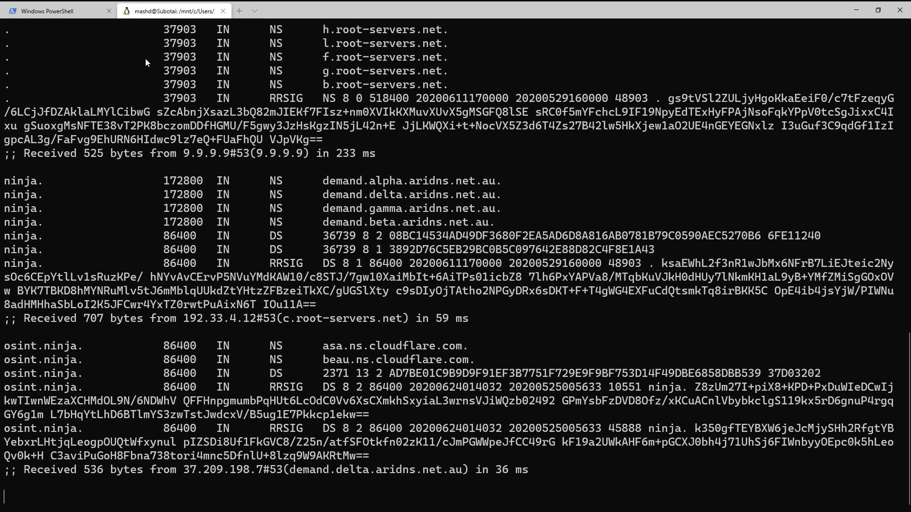
pyautogui.scroll(-3)
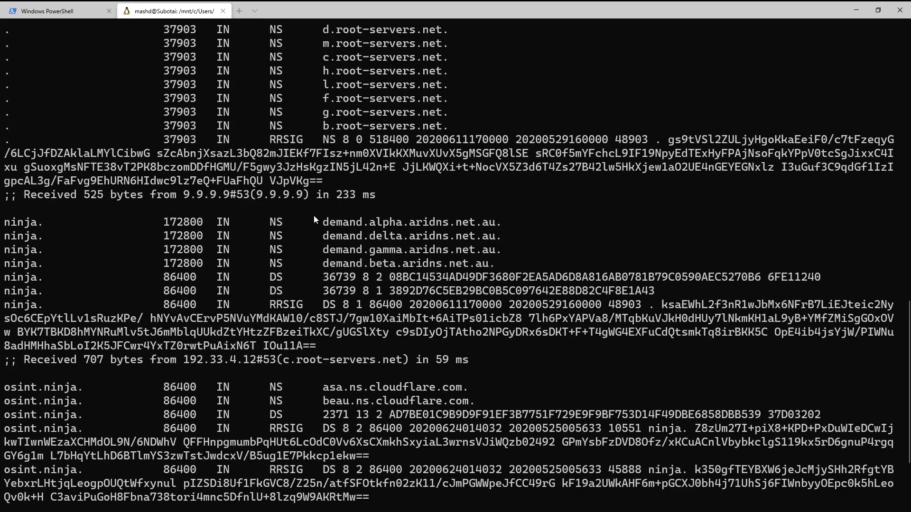
pyautogui.scroll(3)
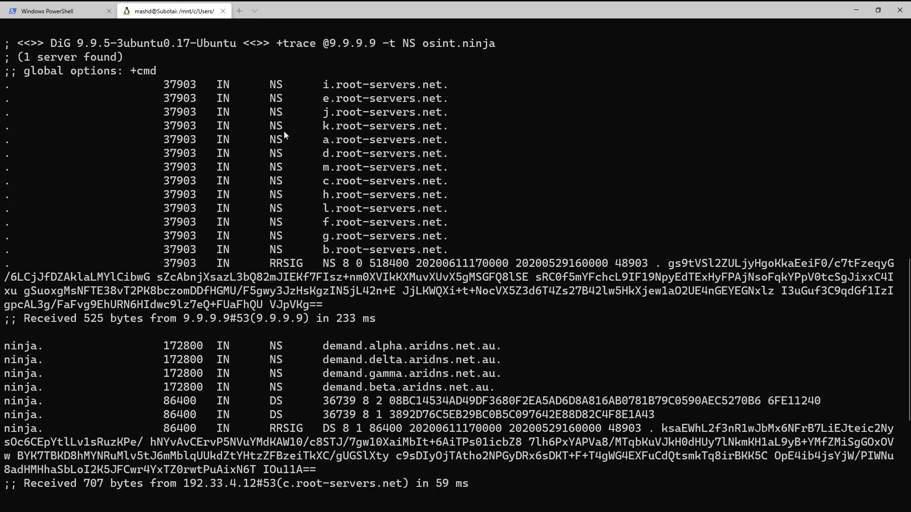
pyautogui.moveTo(416, 108)
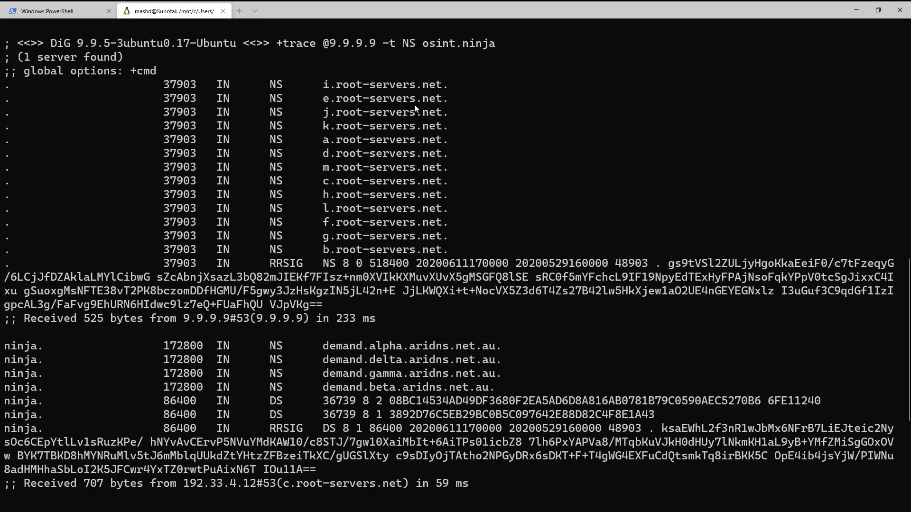
pyautogui.scroll(-3)
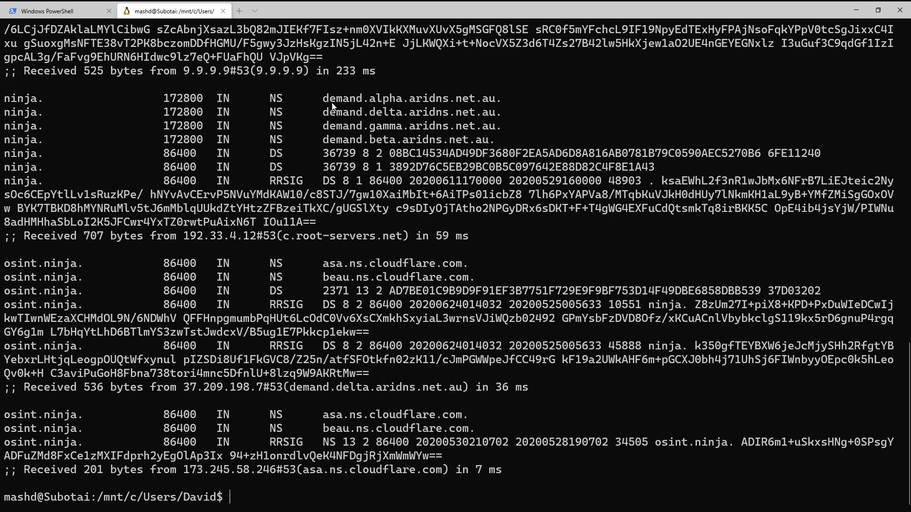
pyautogui.moveTo(384, 126)
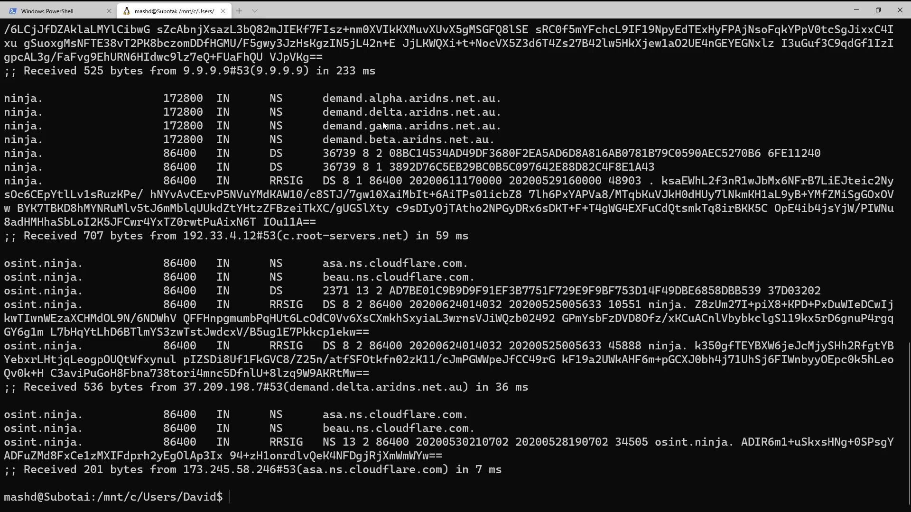
pyautogui.write('dig +short -t')
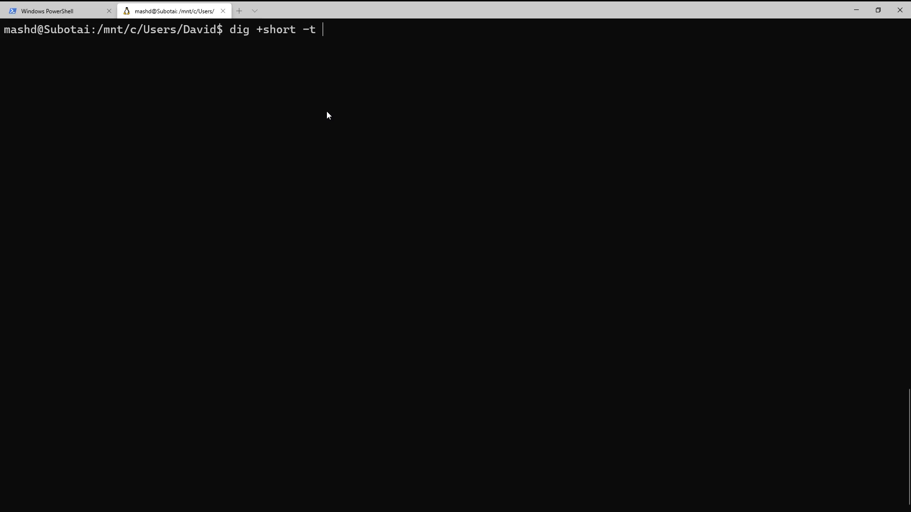
# - Run dig +short -t A @9.9.9.9 osint.ninja, returning three IPv4 addresses
pyautogui.write('A')
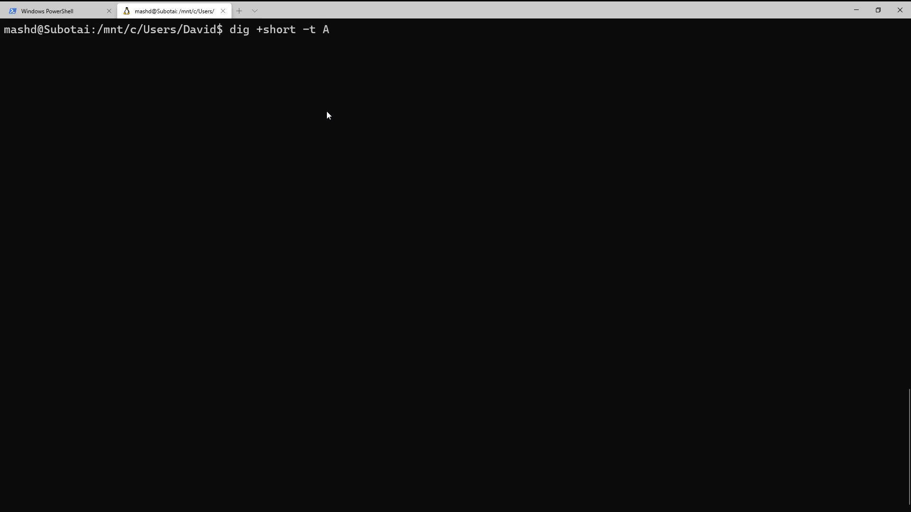
pyautogui.write('@9.')
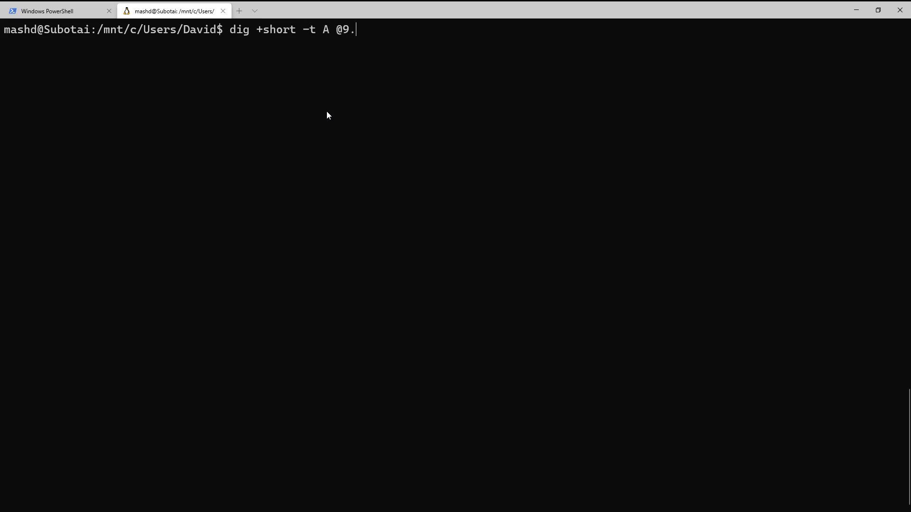
pyautogui.write('9.9.9 os')
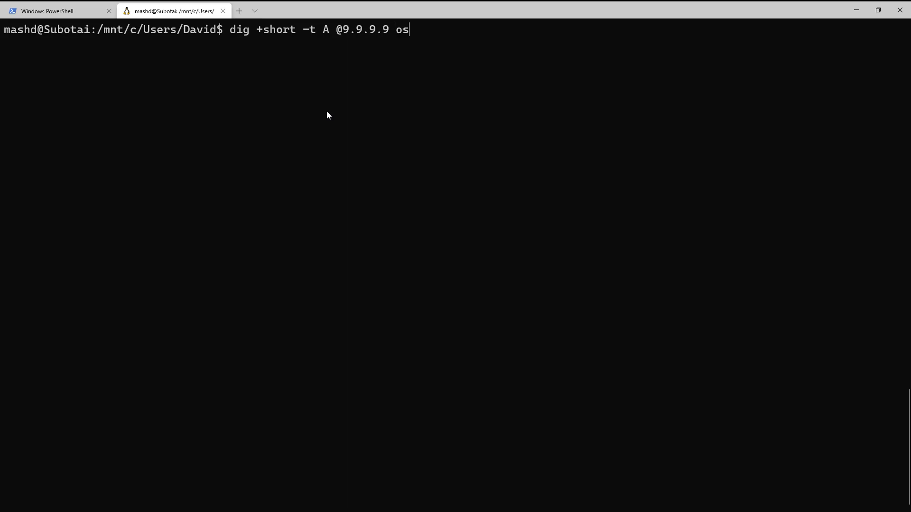
pyautogui.write('int.ninja')
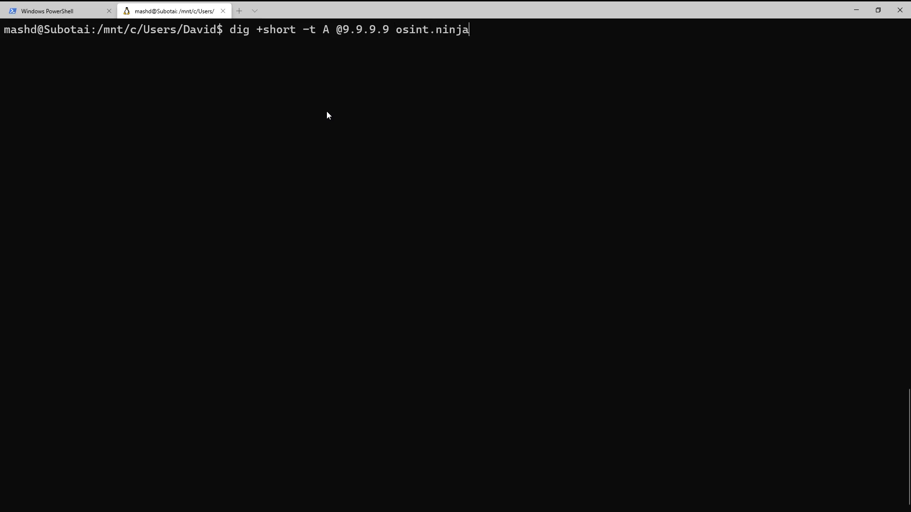
pyautogui.press('Return')
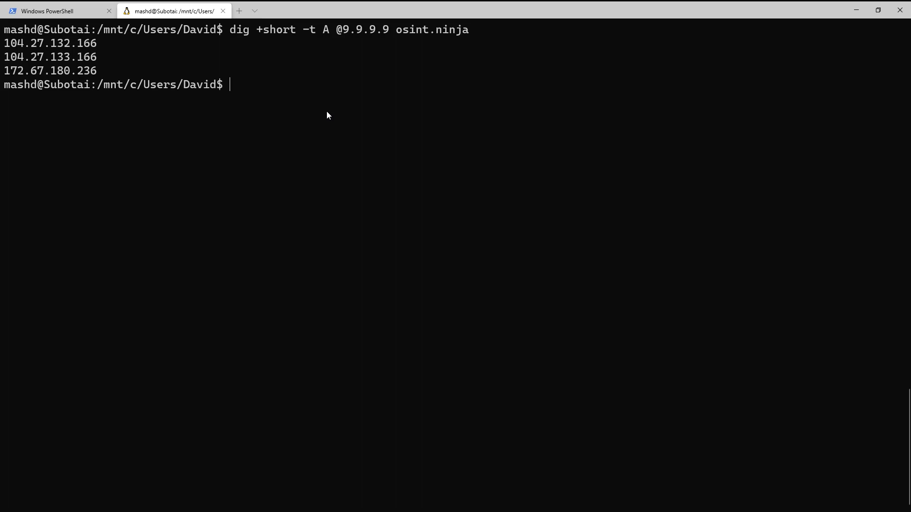
# - Change the short query to -t AAAA, listing three IPv6 addresses, and recall it
pyautogui.press('Up')
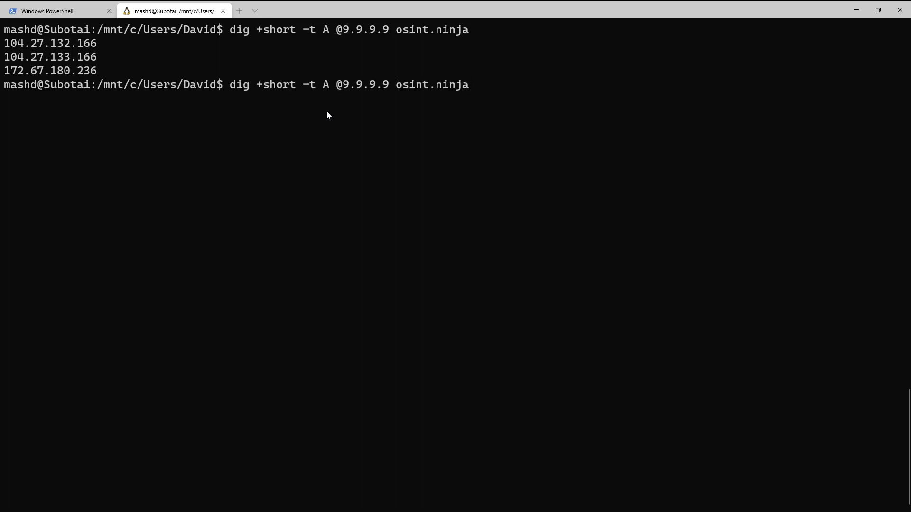
pyautogui.write('AAA')
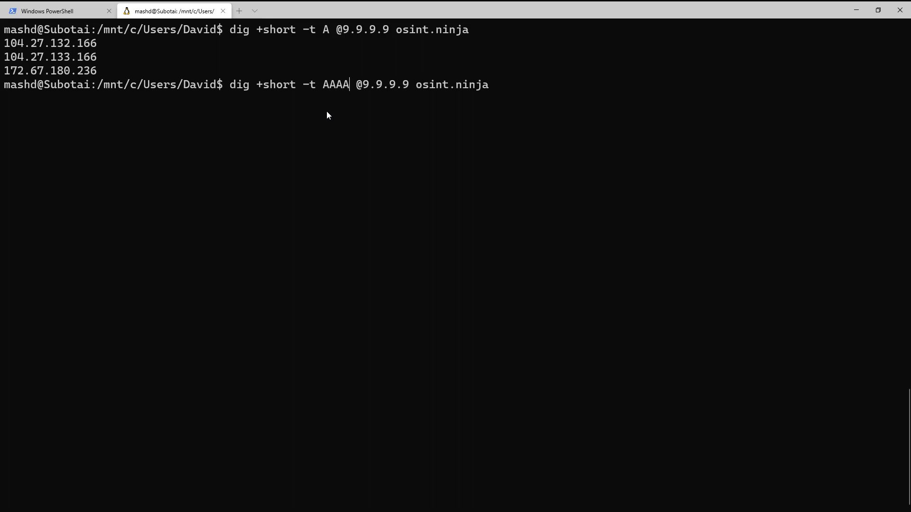
pyautogui.press('Return')
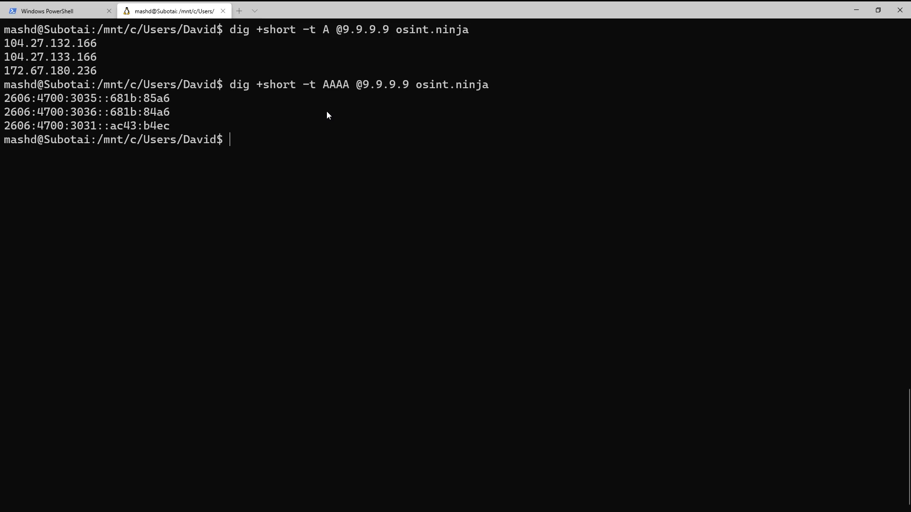
pyautogui.press('Up')
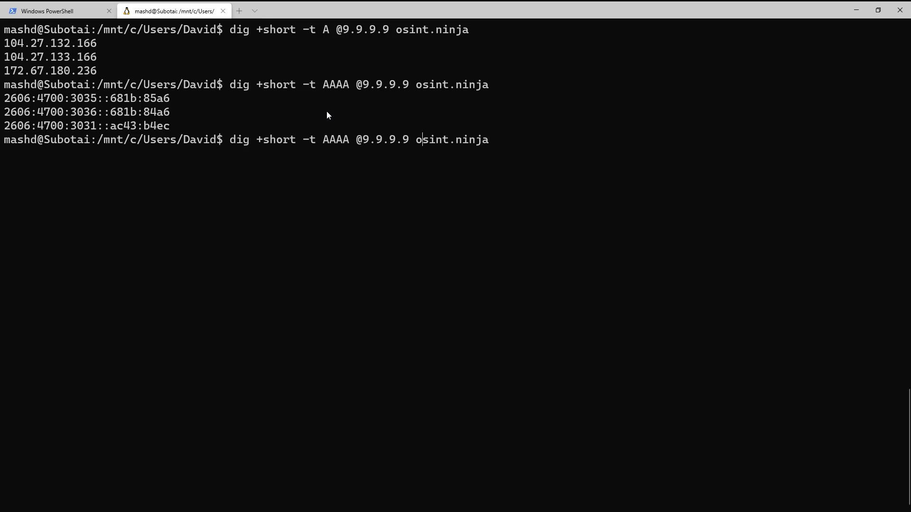
# - Run 'dig +short osint.ninja @9.9.9.9' without a record type, returning the three IPv4 addresses
pyautogui.press('BackSpace')
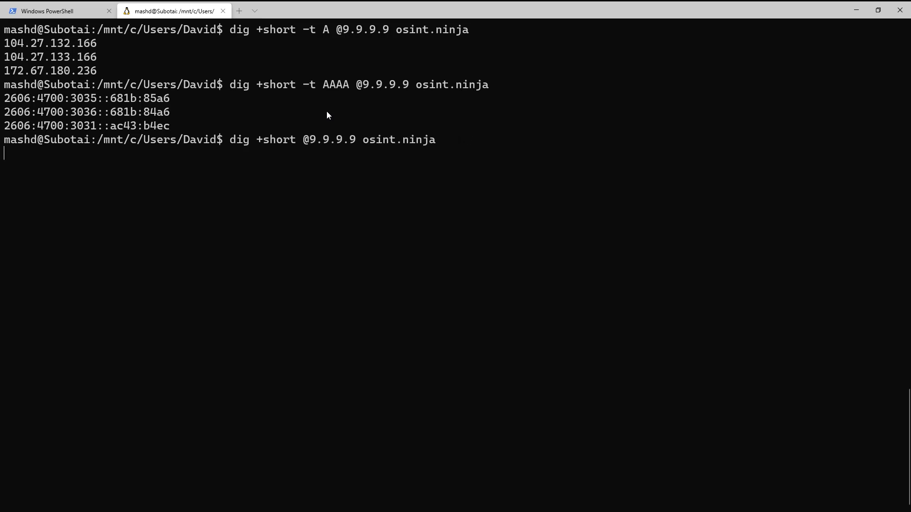
pyautogui.press('Return')
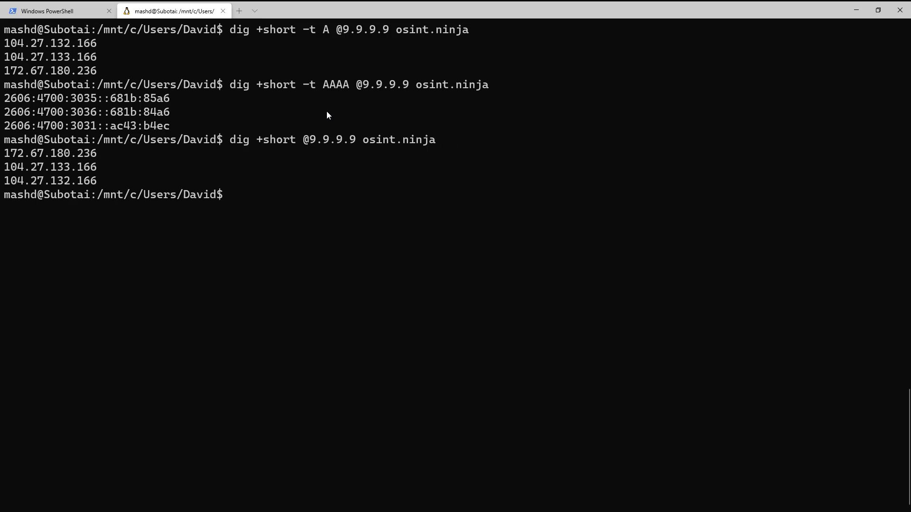